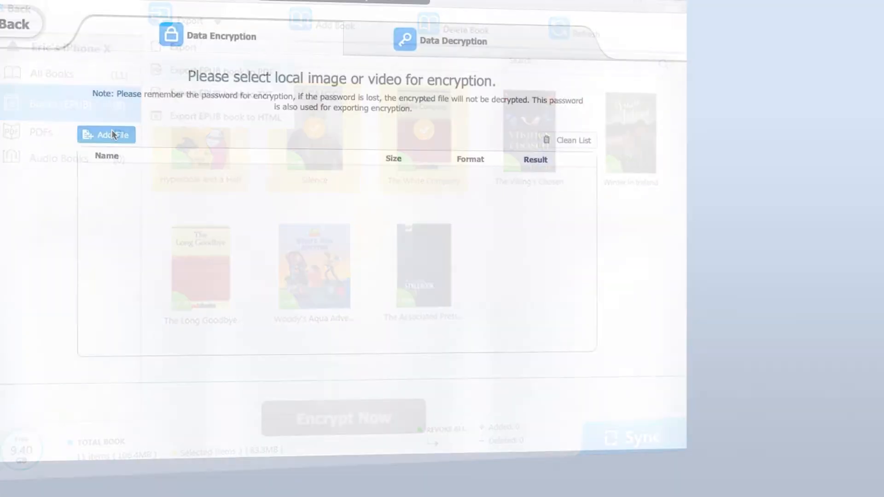
Step: Add photos IMG_1040 through IMG_1048 from the tour folder to Data Encryption
left_click(106, 134)
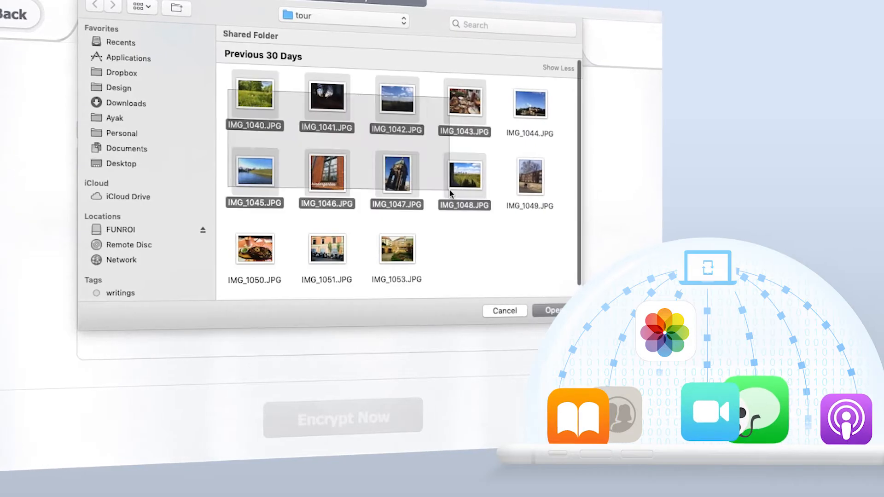
left_click(552, 311)
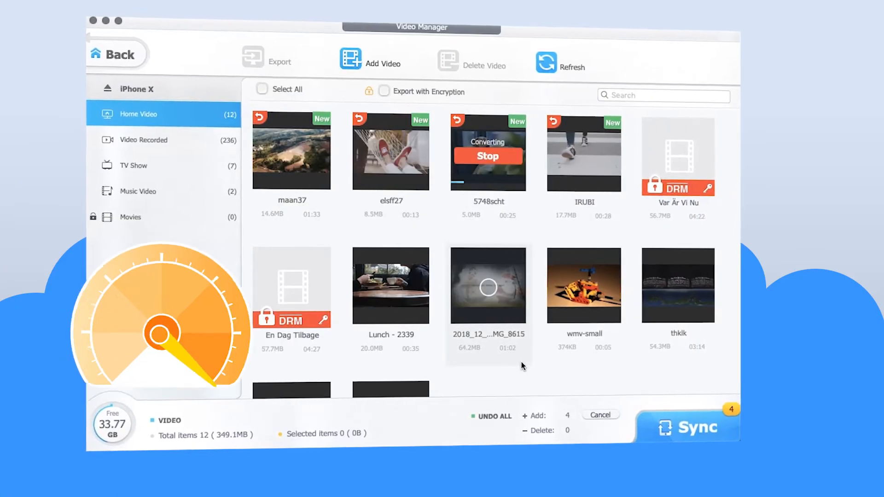
Step: Sync the four new home videos to the iPhone and dismiss the Completed summary
left_click(699, 428)
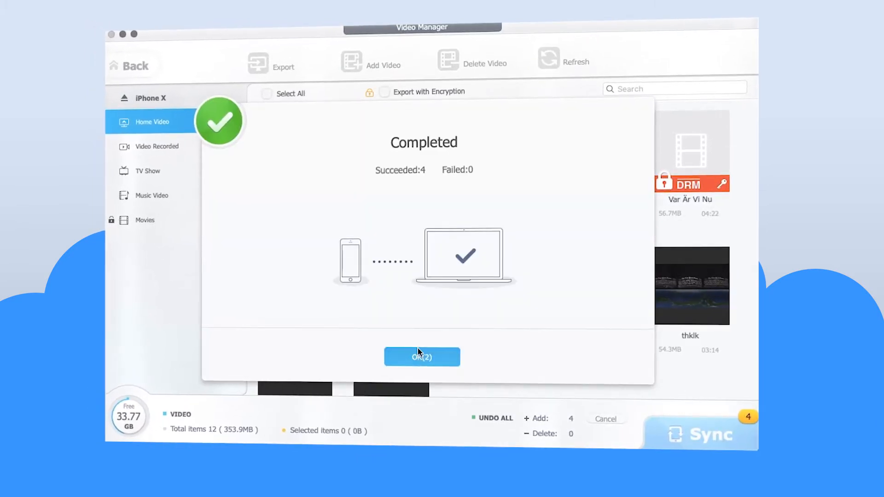
left_click(422, 358)
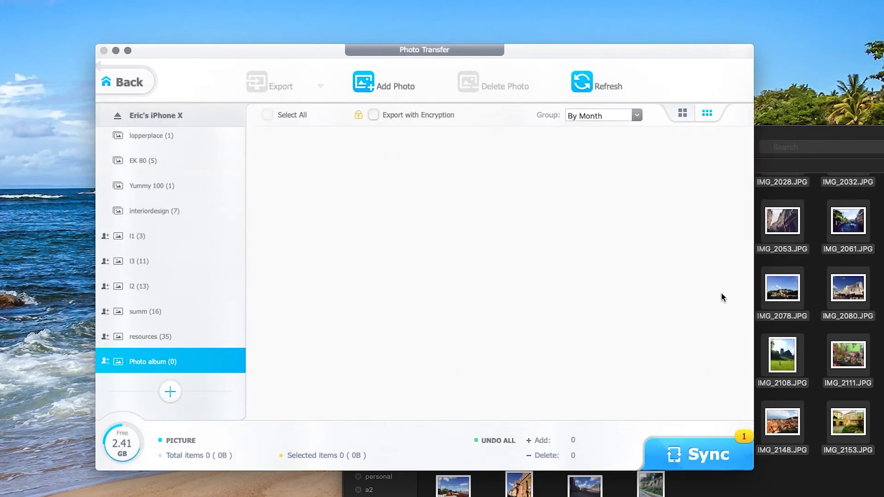
Step: Add 40 pictures into the empty Photo album for syncing
left_click(385, 82)
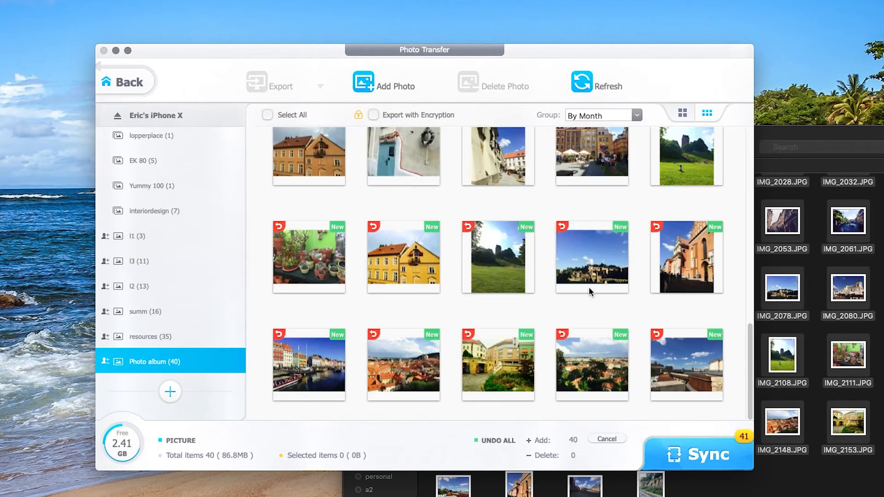
left_click(697, 454)
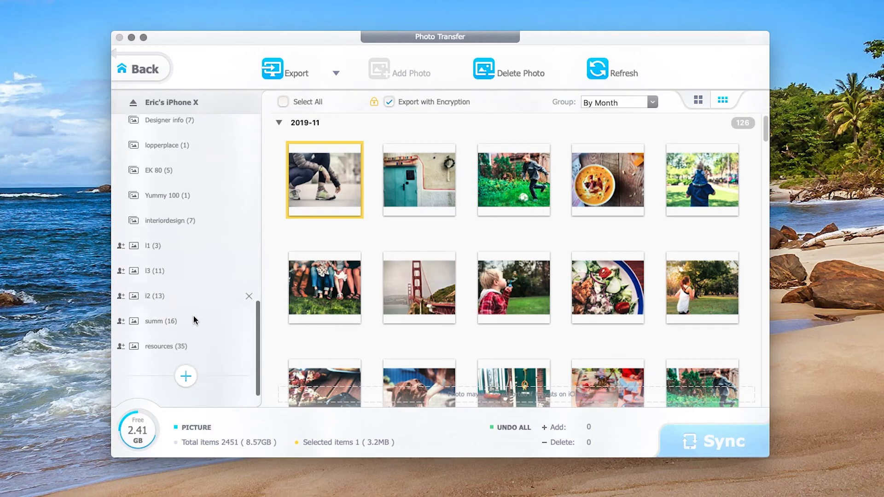
Step: Select the 2,272 camera roll photos from the 2019 group and regroup them by month
left_click(166, 346)
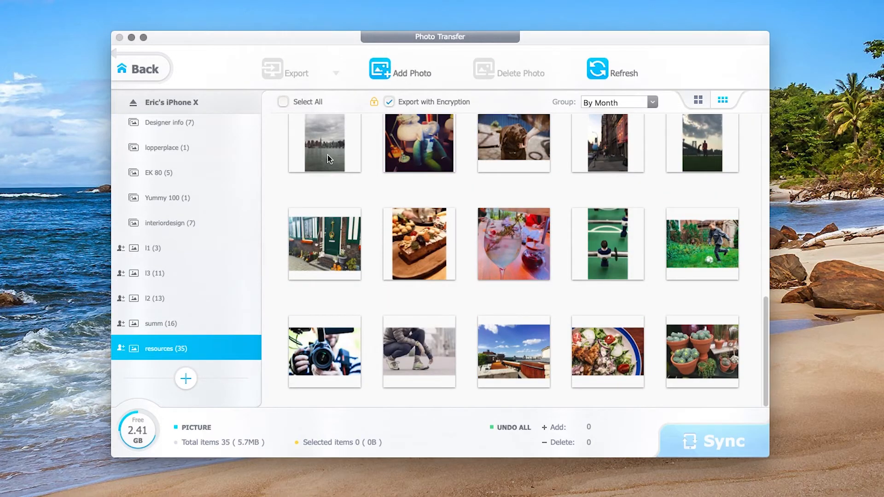
left_click(282, 102)
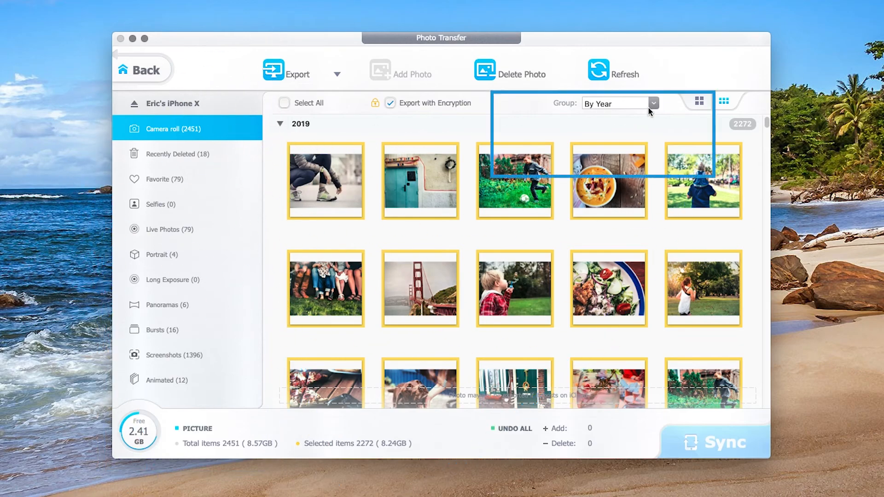
left_click(617, 103)
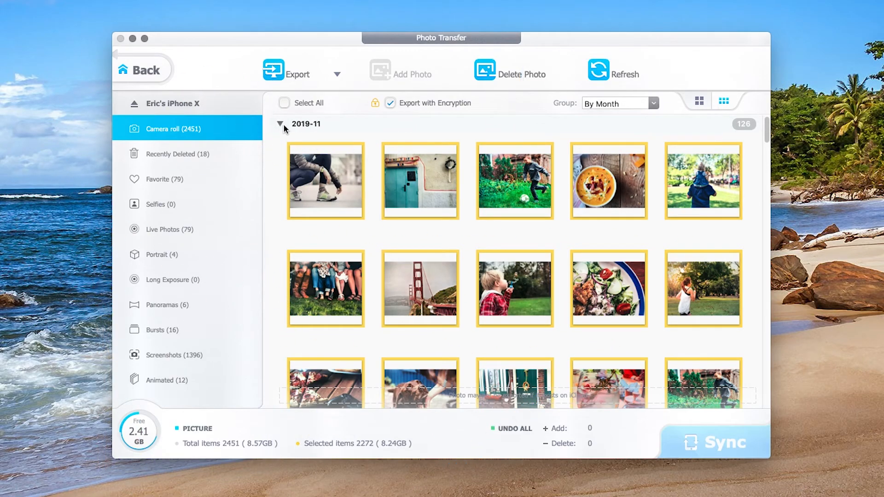
left_click(141, 69)
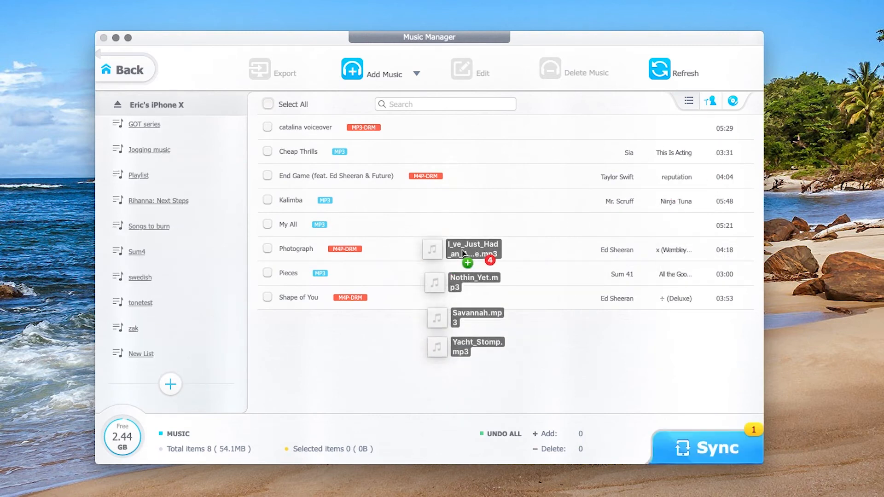
Step: Add the four dragged MP3 tracks to the music library and list songs by artist
left_click(711, 102)
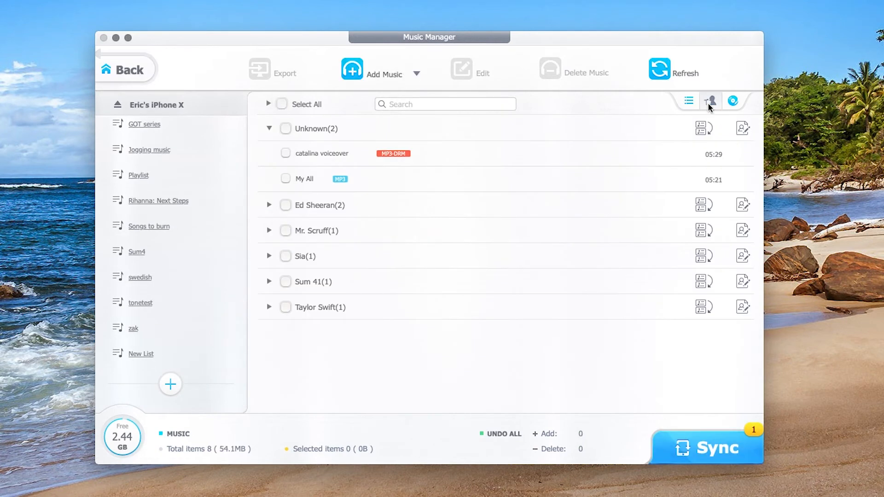
left_click(733, 101)
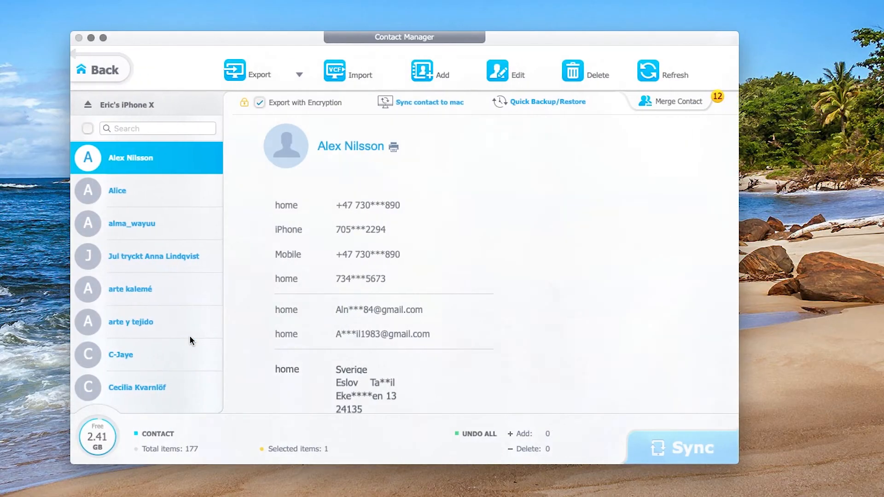
Step: Show the first contact's details among the iPhone's 177 contacts
left_click(671, 101)
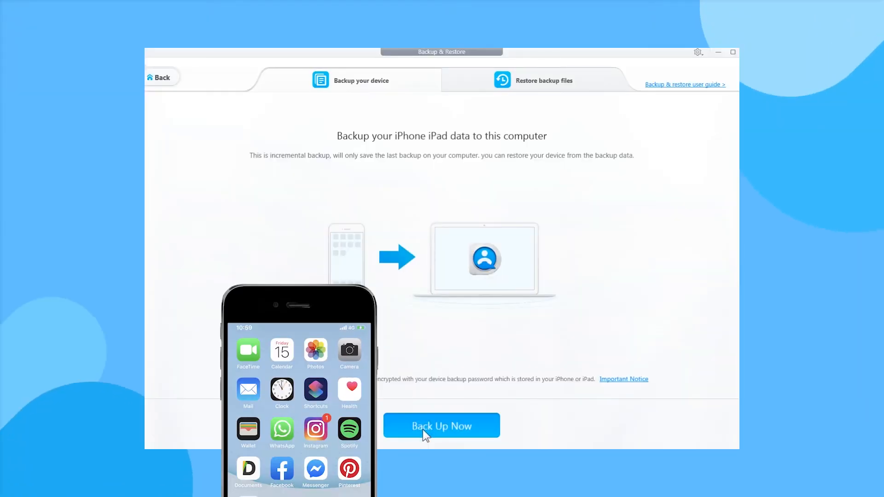
Step: Back up the iPhone, then choose the 2019-08-21 iOS 13.0 backup to restore with app data
left_click(442, 426)
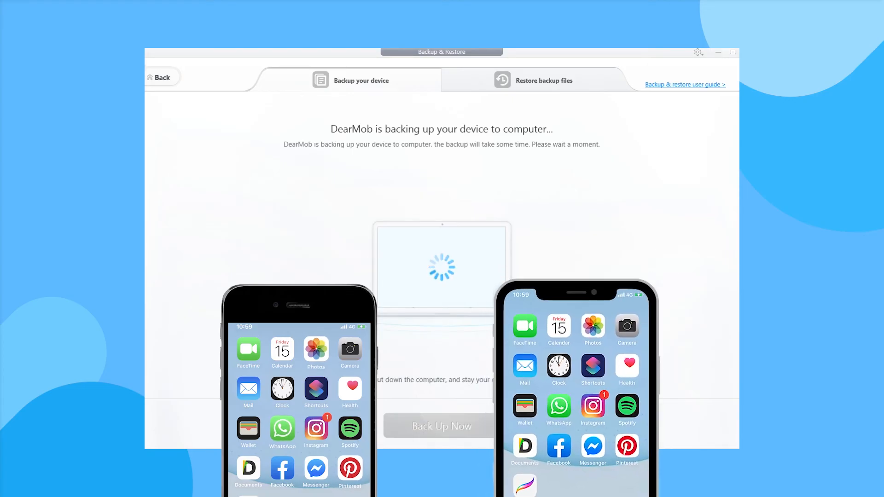
left_click(535, 80)
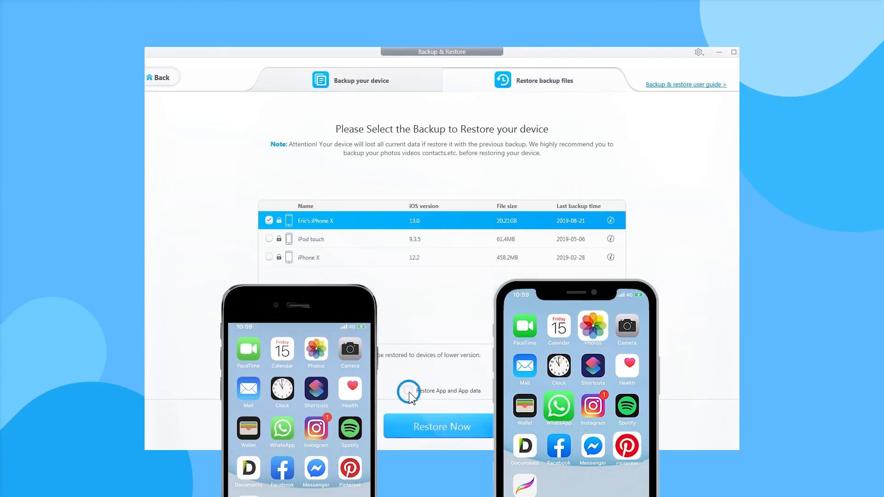
left_click(159, 77)
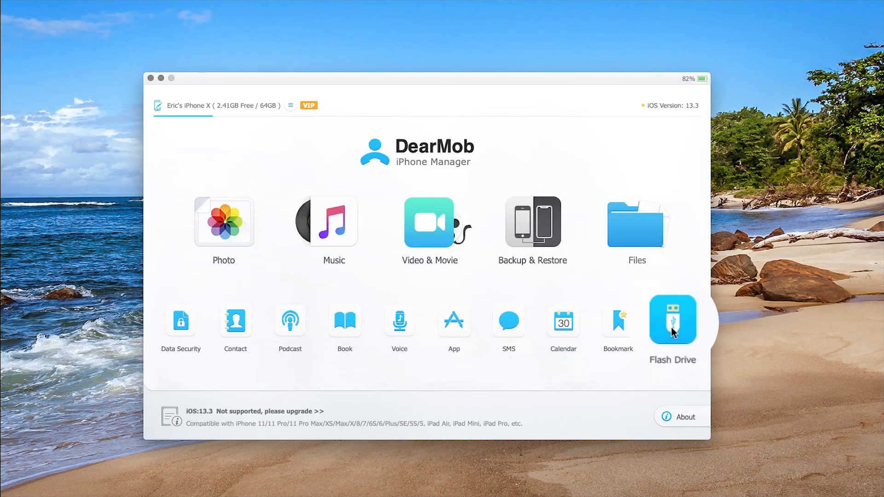
mouse_move(346, 320)
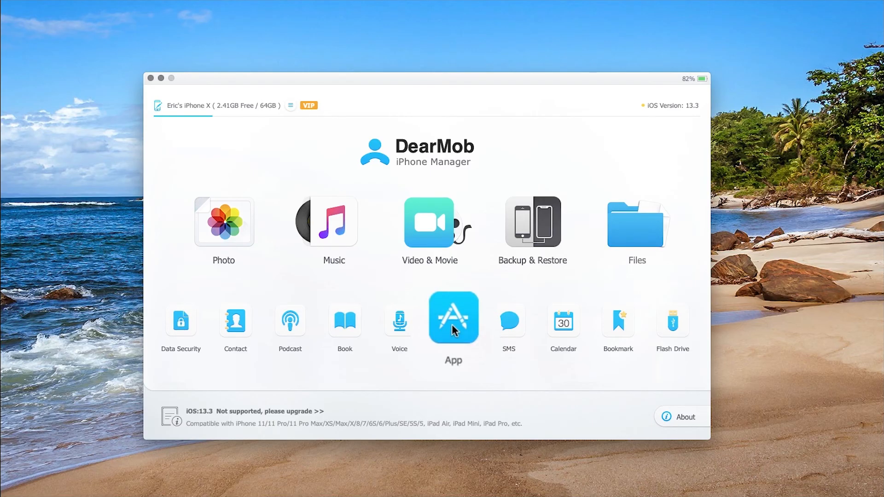
mouse_move(563, 319)
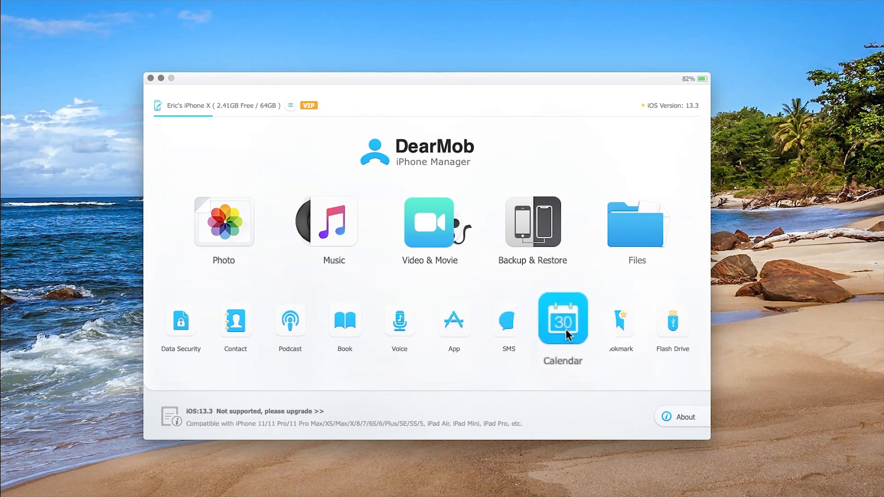
mouse_move(617, 319)
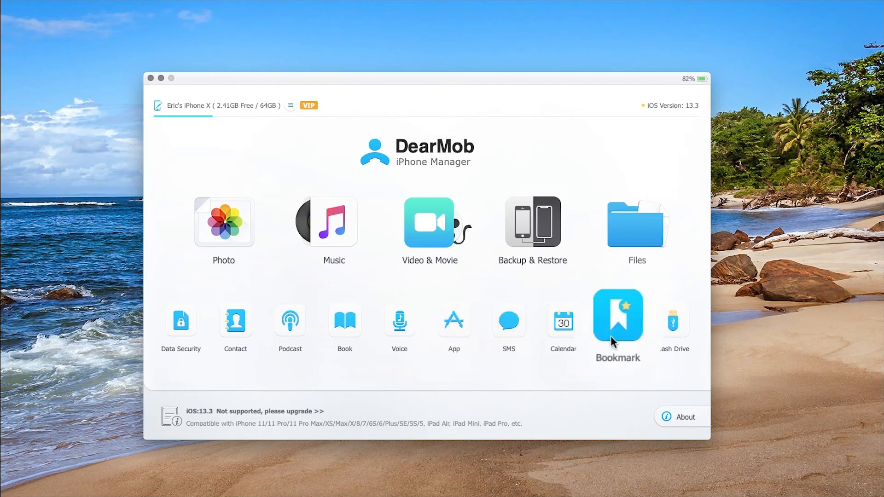